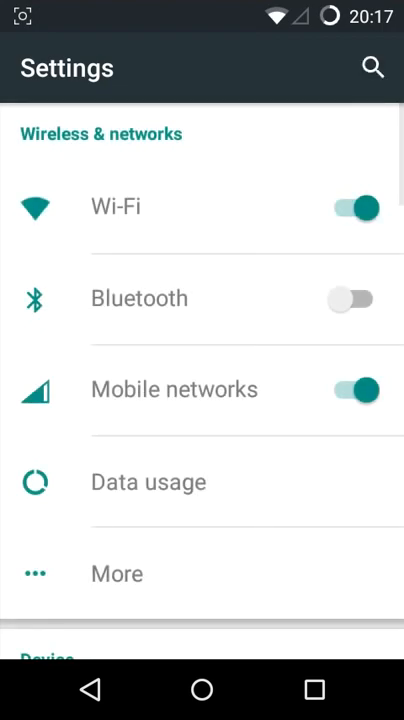
- Scroll Settings to Device, enter Bliss Interface and browse its category list
scroll("down", 3)
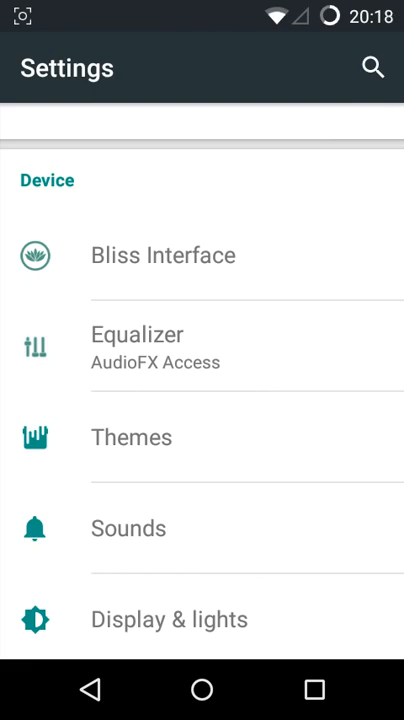
left_click(162, 256)
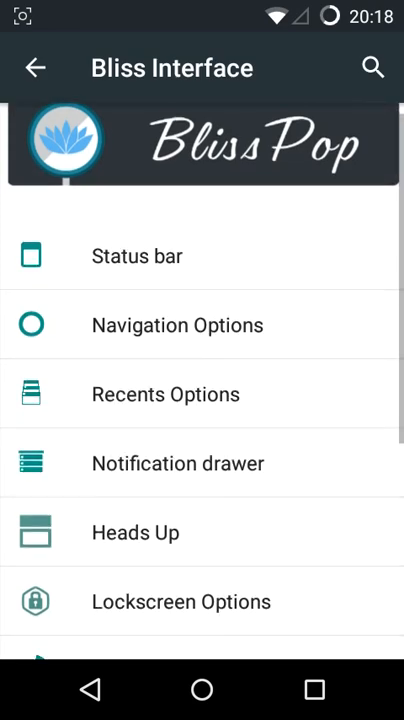
scroll("down", 3)
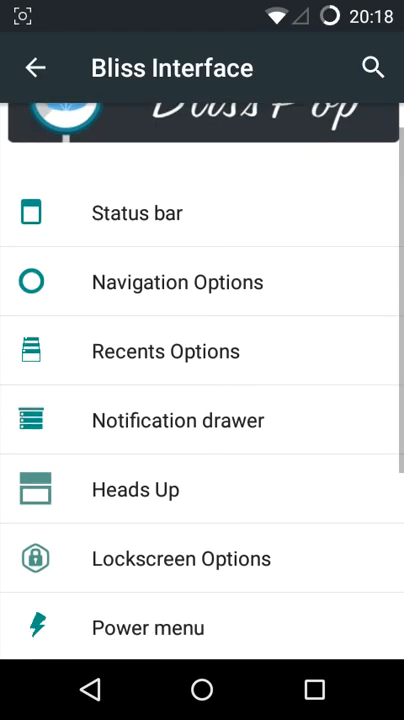
scroll("up", 3)
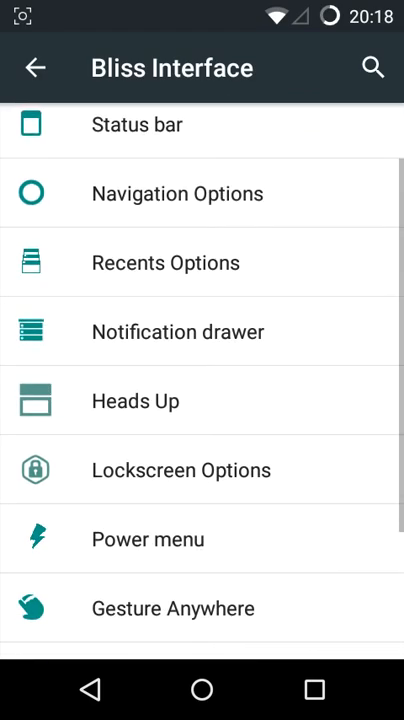
scroll("down", 3)
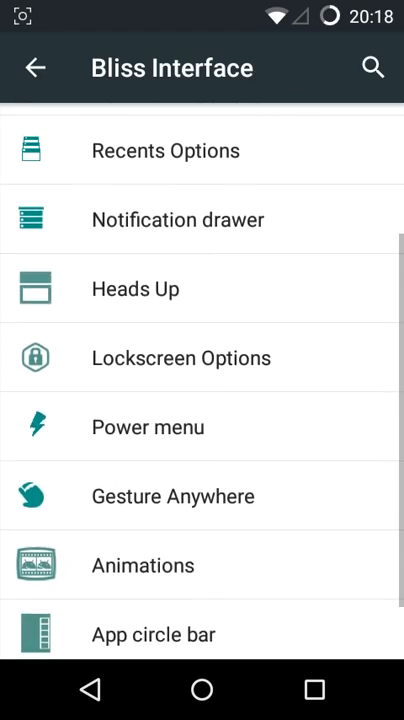
scroll("down", 3)
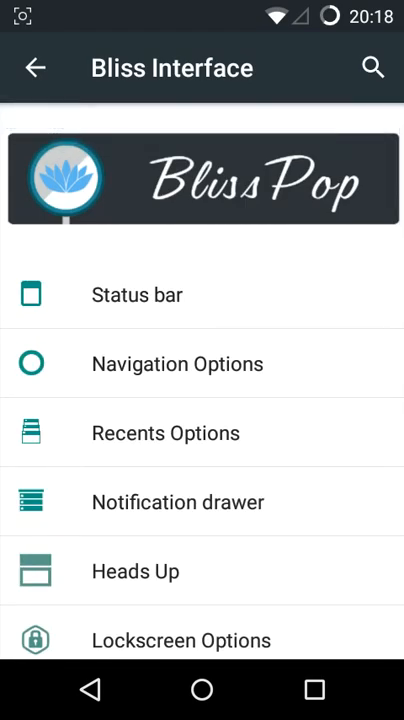
- In Status bar > Clock and date, choose red as the clock colour
left_click(136, 294)
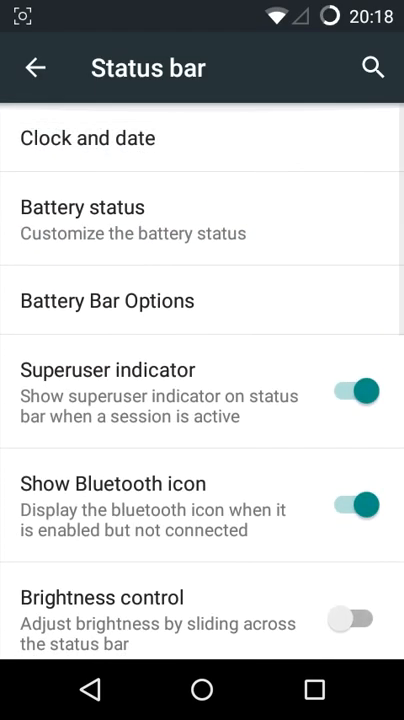
left_click(88, 136)
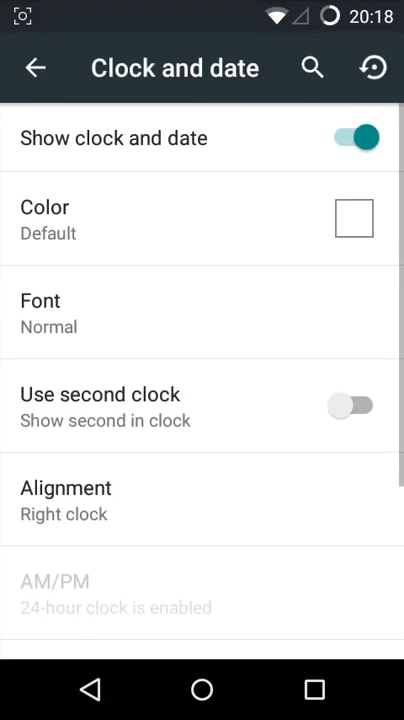
left_click(352, 218)
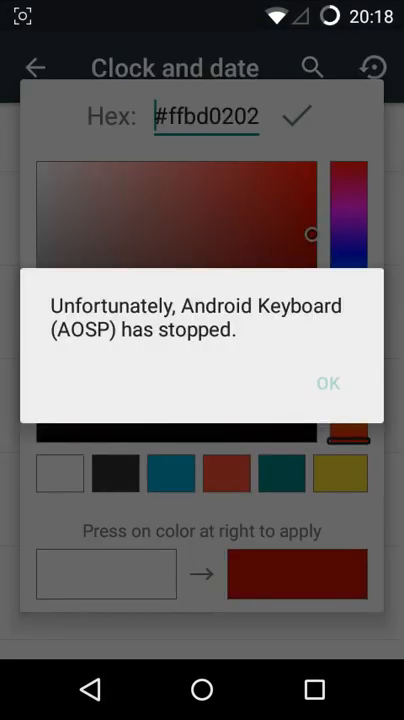
left_click(328, 384)
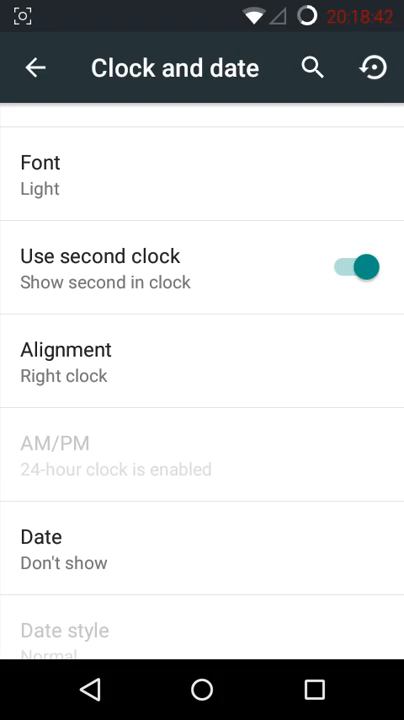
- Toggle the seconds display off and back on, then return to Bliss Interface
left_click(352, 266)
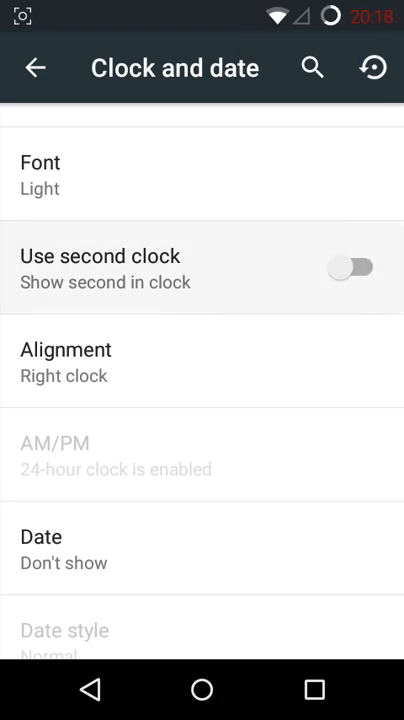
left_click(64, 362)
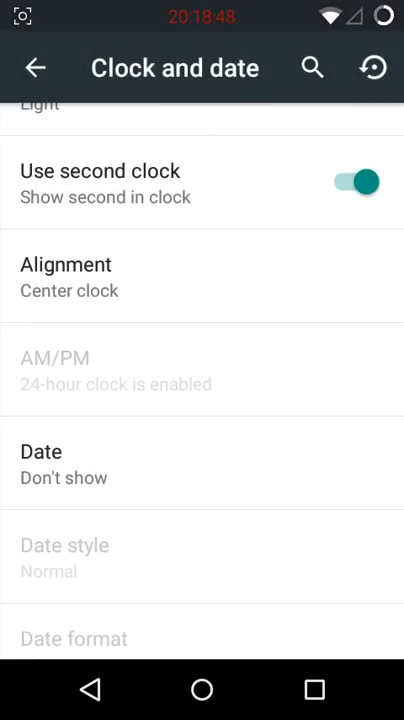
left_click(64, 276)
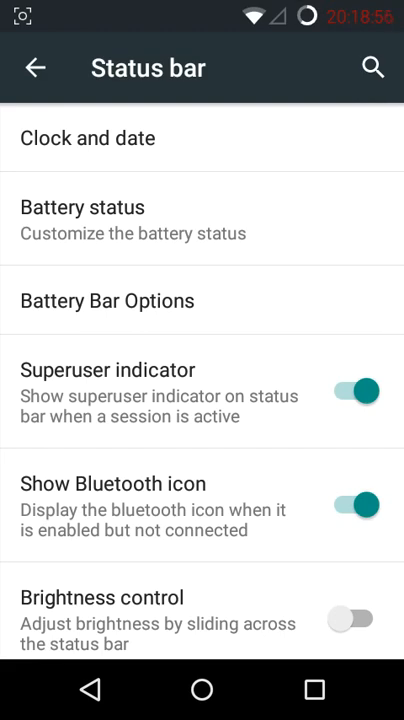
scroll("down", 3)
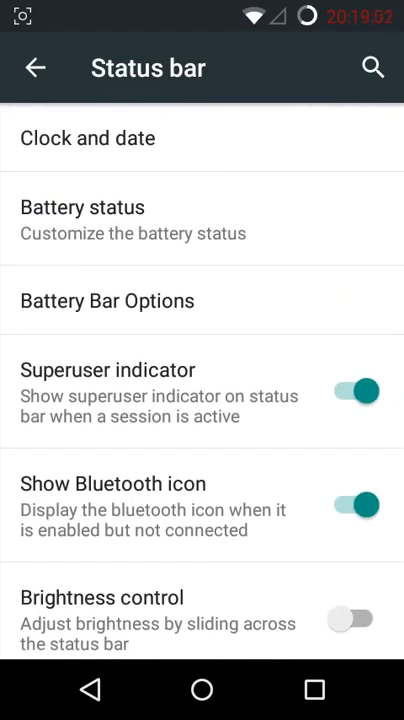
scroll("down", 3)
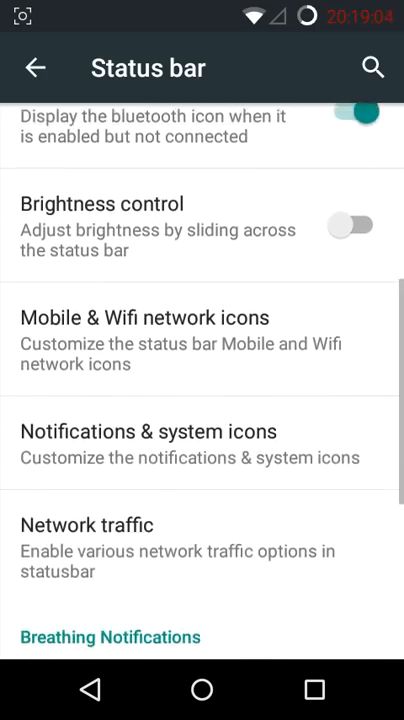
scroll("down", 3)
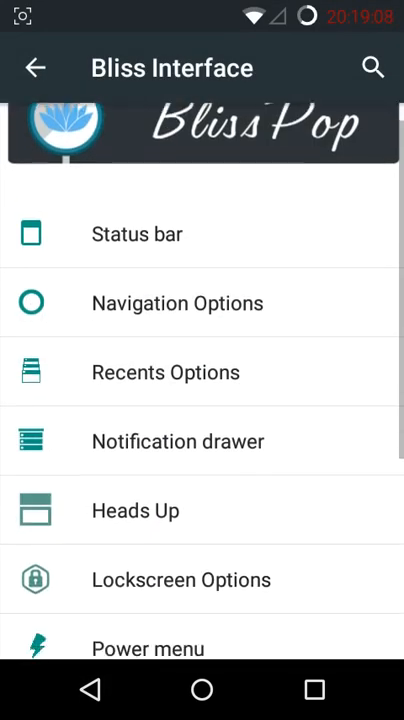
- Preview the navigation ring targets editor without changes and return to Navigation Options
left_click(176, 304)
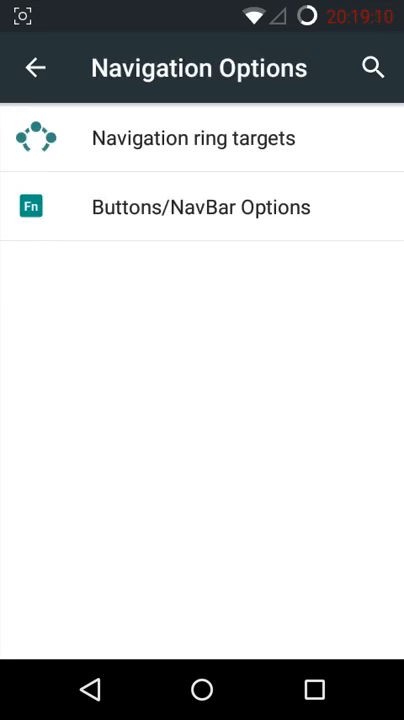
left_click(192, 136)
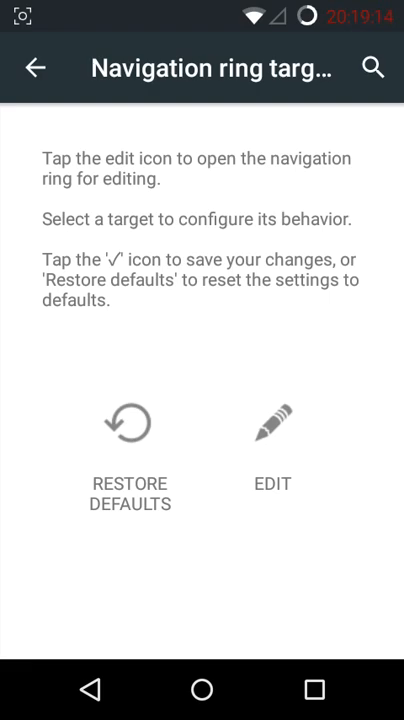
left_click(272, 422)
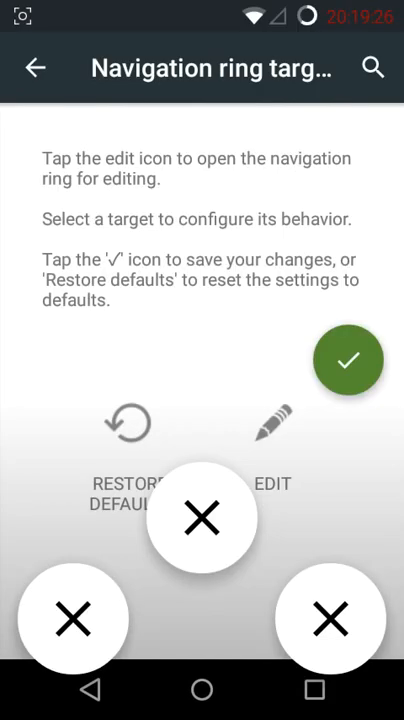
left_click(348, 358)
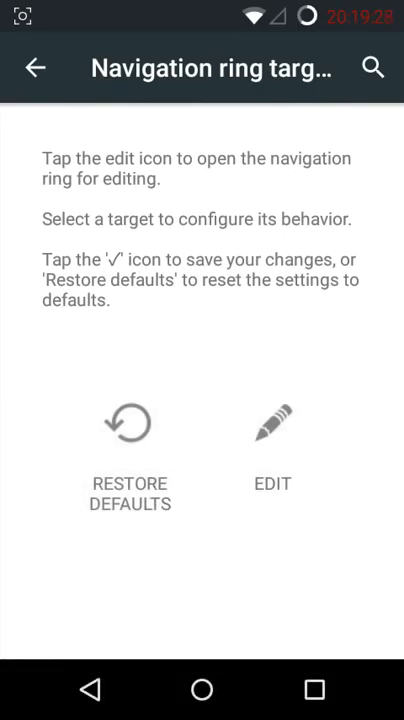
left_click(36, 68)
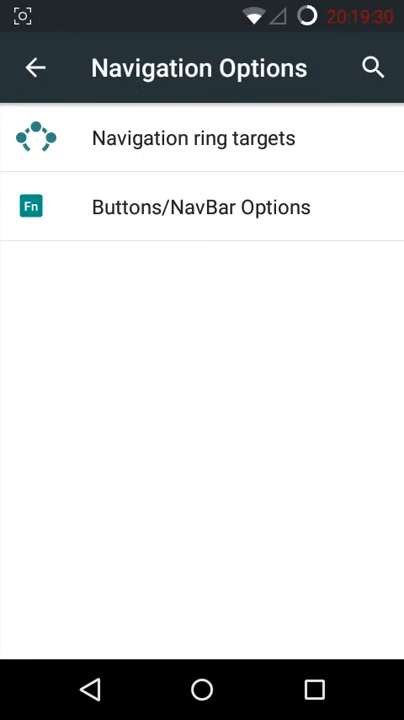
- From Bliss Interface, enter the notification drawer's Custom Color Options
left_click(36, 68)
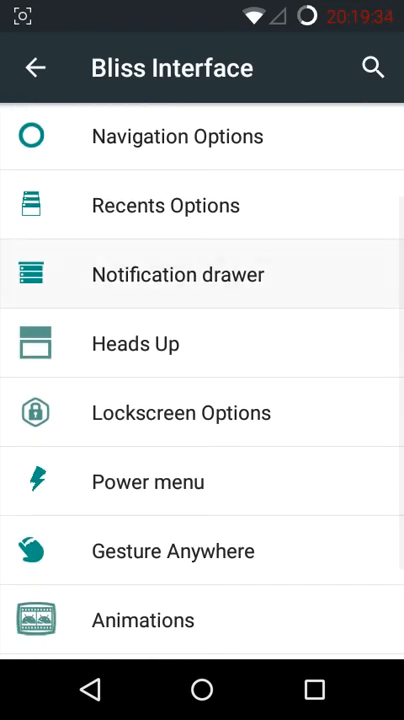
left_click(178, 274)
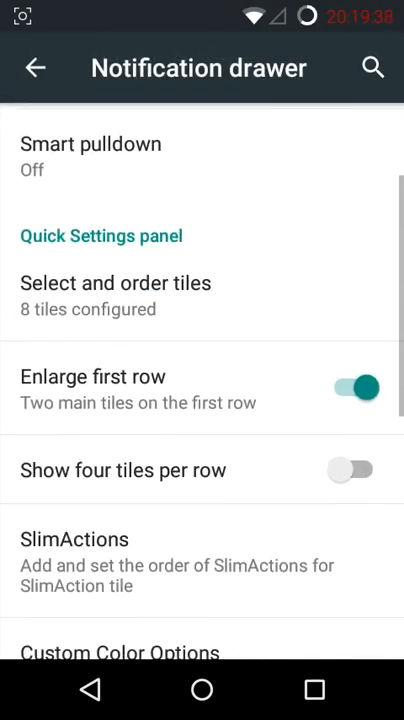
scroll("down", 3)
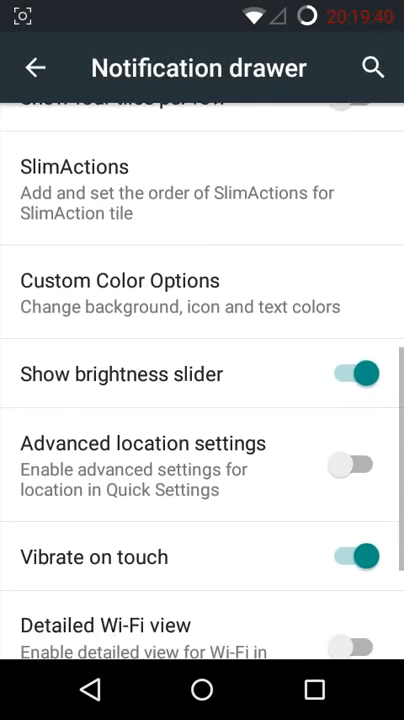
scroll("down", 3)
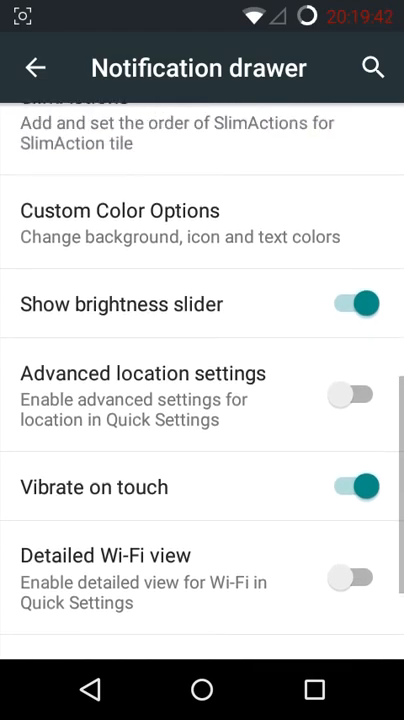
left_click(120, 210)
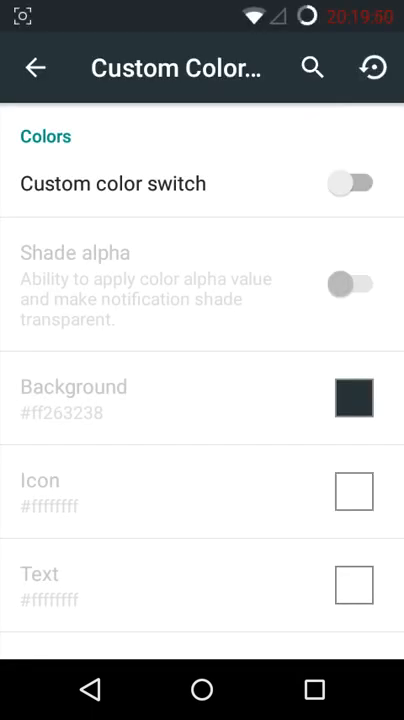
- Set a red shade background colour, switch custom colours back off, and return to Bliss Interface
left_click(352, 184)
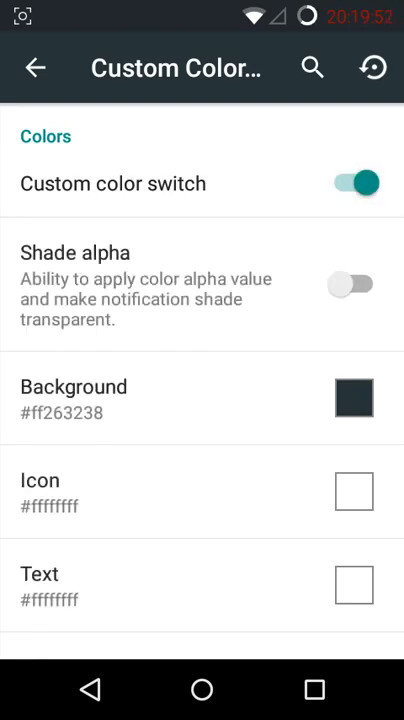
left_click(352, 396)
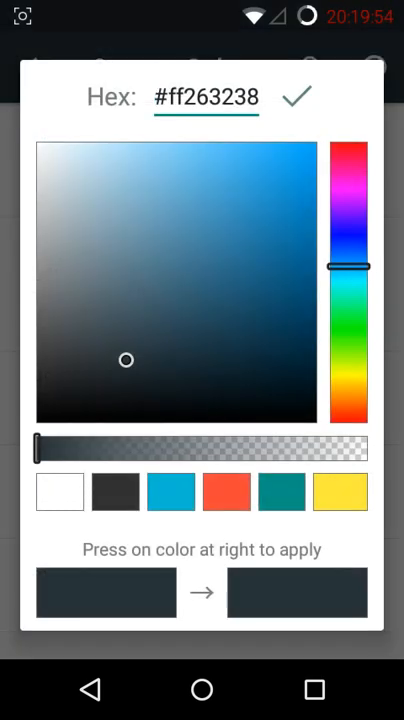
left_click_drag(352, 264, 352, 348)
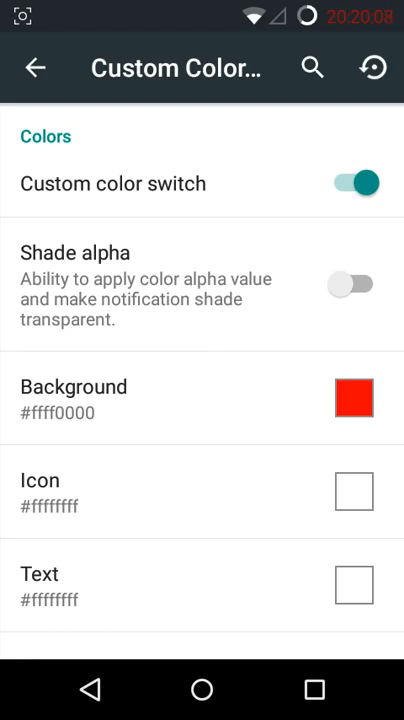
left_click(352, 184)
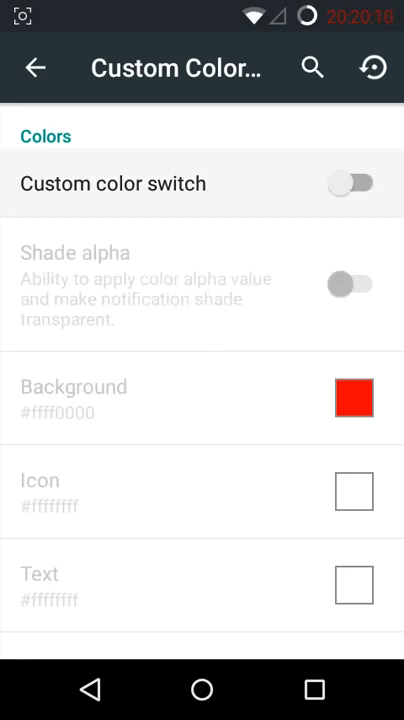
left_click(36, 68)
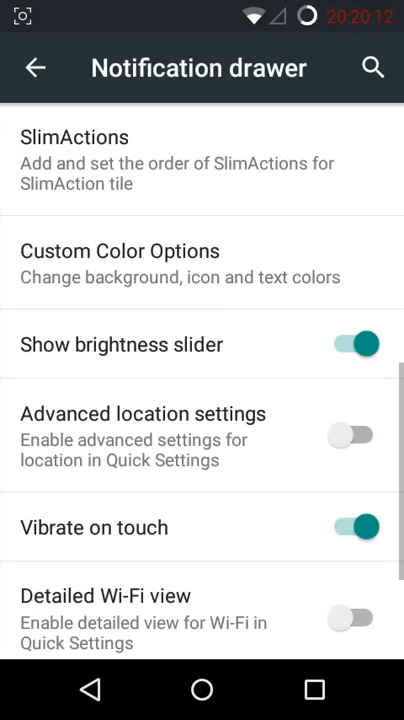
scroll("down", 3)
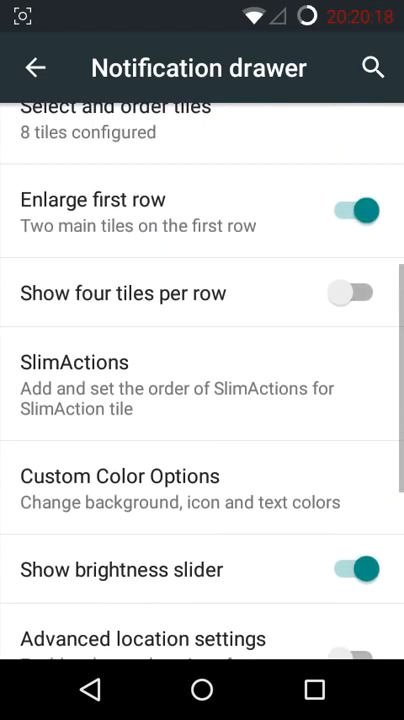
left_click(36, 68)
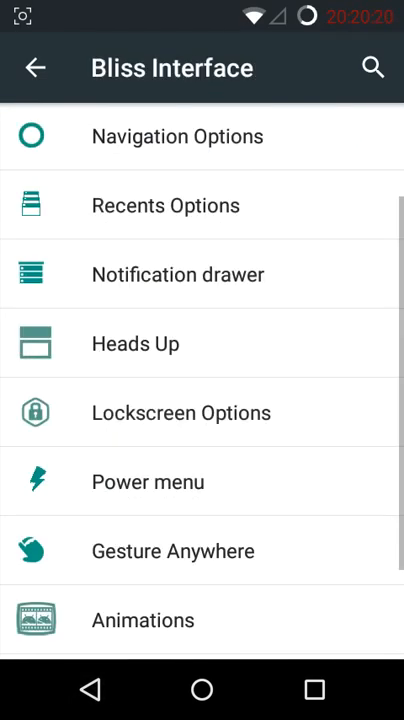
scroll("down", 3)
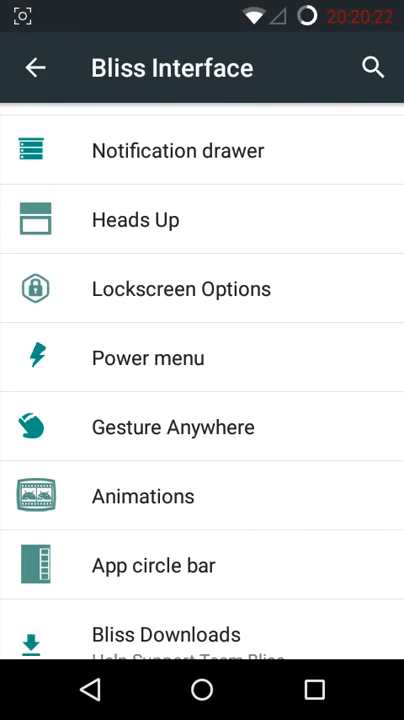
left_click(136, 218)
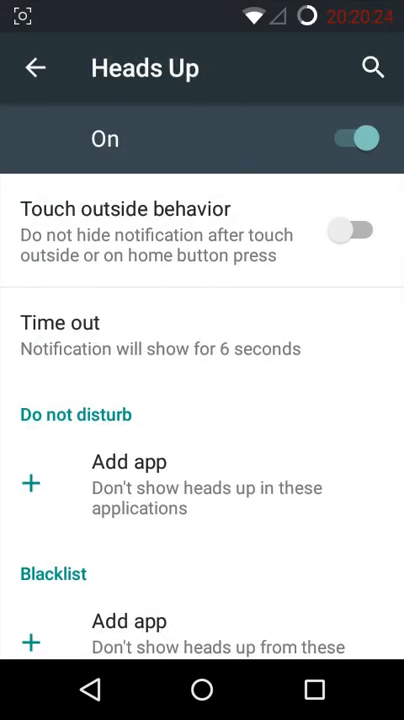
scroll("down", 3)
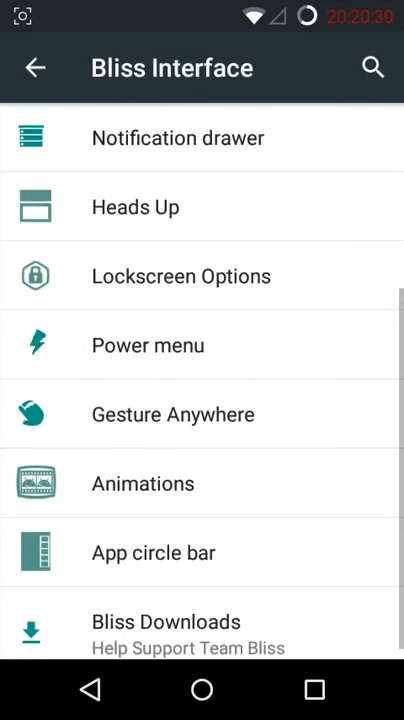
- In Lockscreen Options, enable long-press lock icon to sleep after dismissing the shortcuts help
left_click(180, 276)
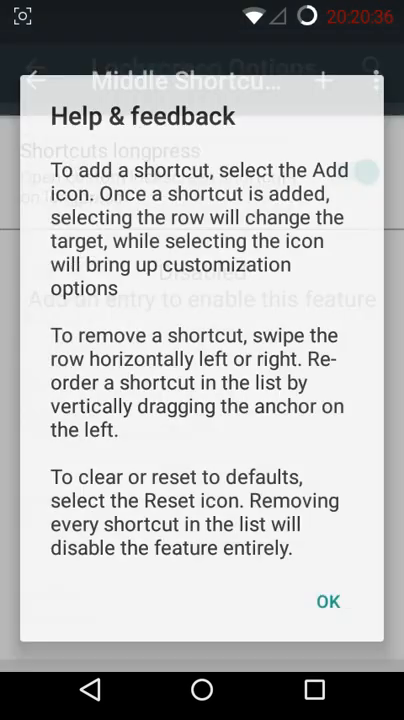
left_click(328, 600)
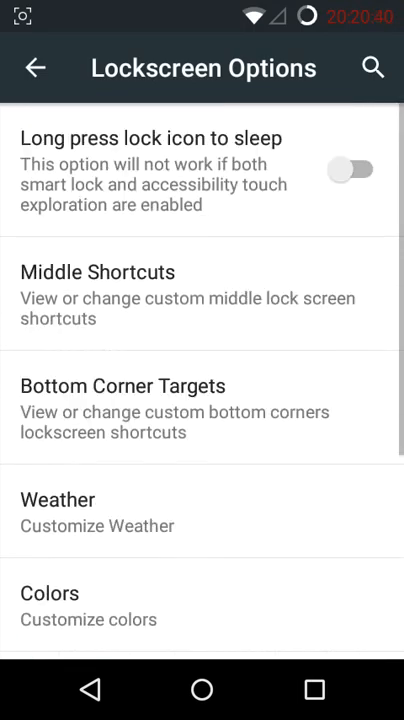
left_click(352, 168)
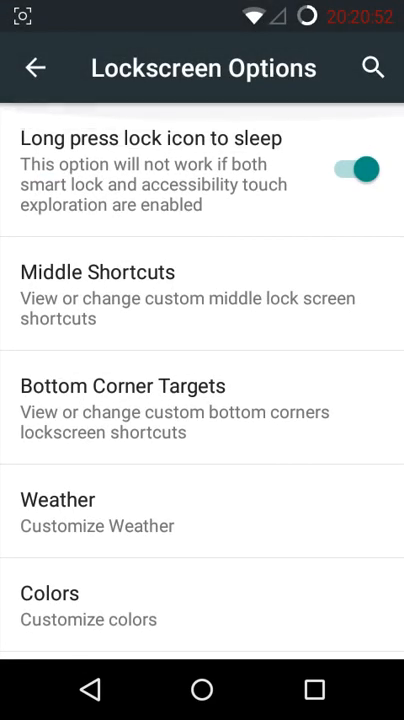
- View the Bottom Corner Targets page, then return to the Bliss Interface list
scroll("down", 3)
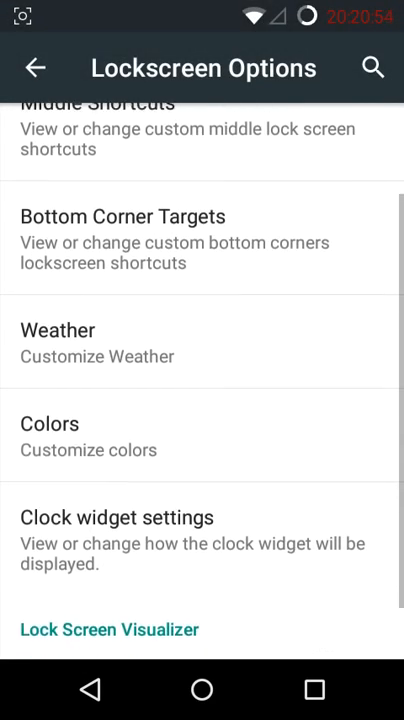
left_click(122, 216)
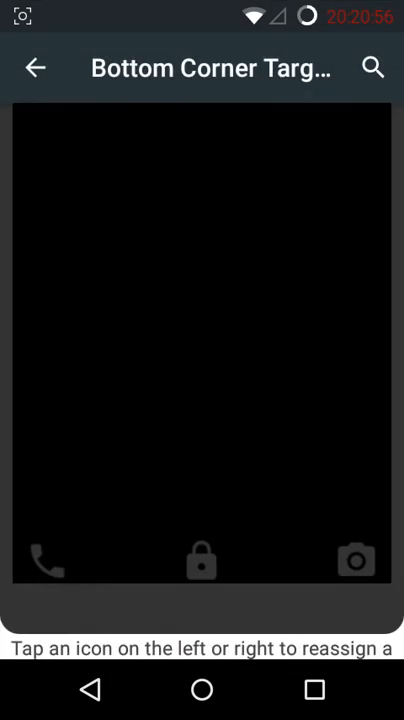
left_click(36, 68)
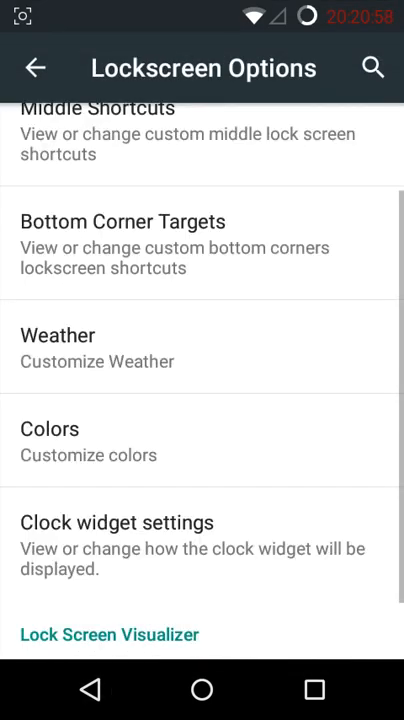
scroll("down", 3)
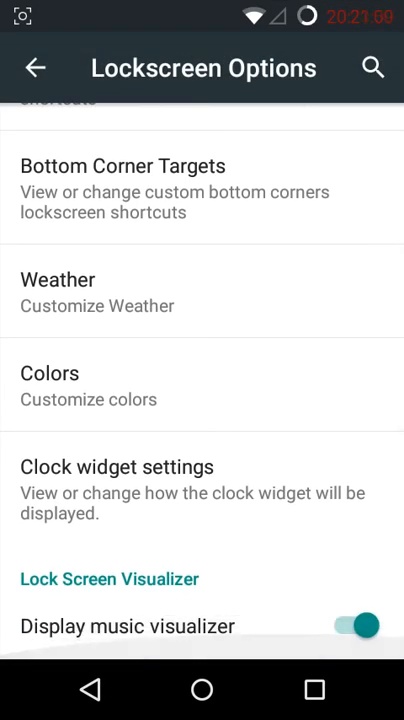
scroll("down", 3)
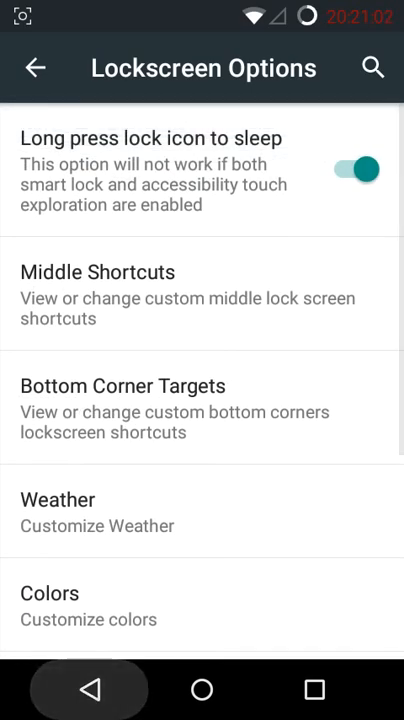
left_click(36, 68)
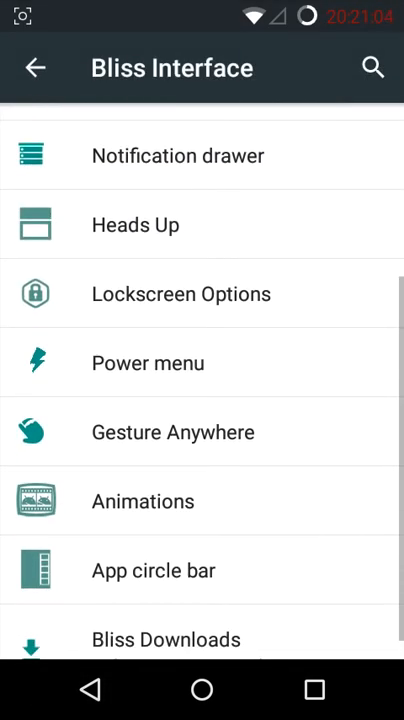
- Look through the power menu settings and return to the Bliss Interface list
left_click(148, 362)
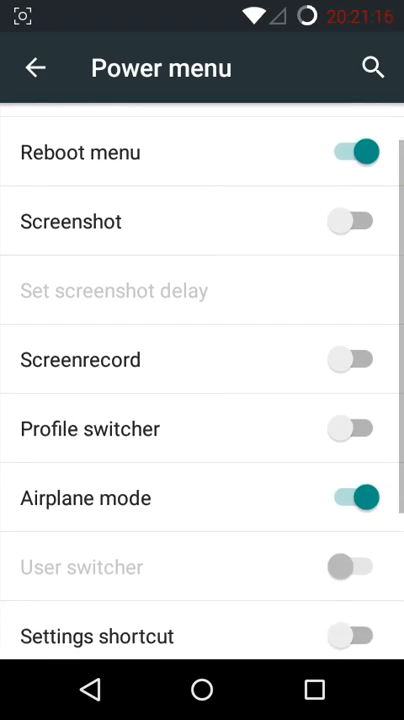
scroll("down", 3)
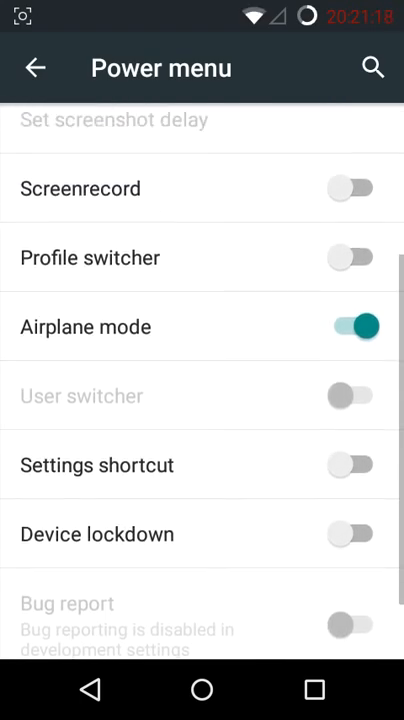
scroll("down", 3)
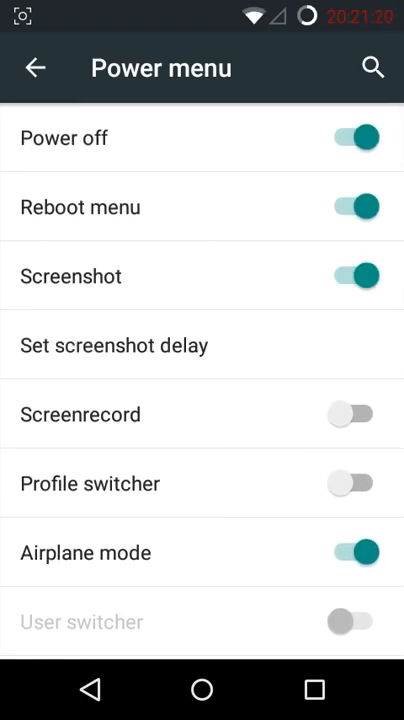
scroll("down", 3)
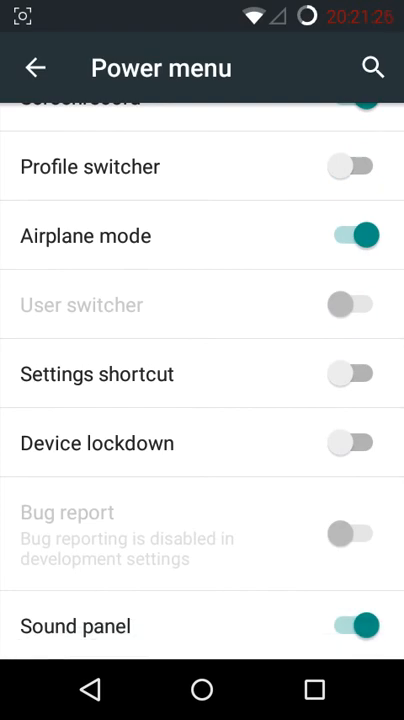
scroll("down", 3)
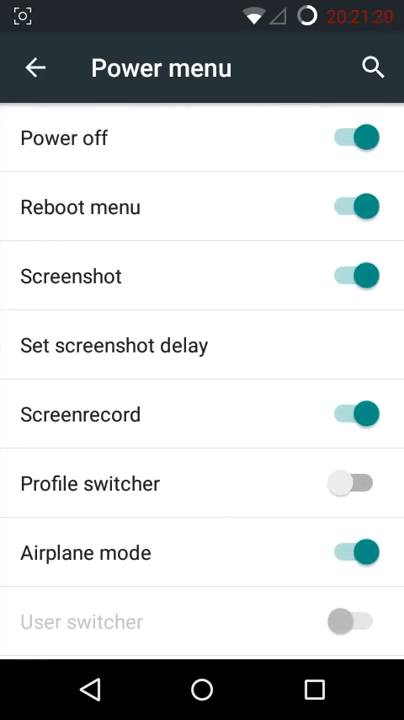
scroll("down", 3)
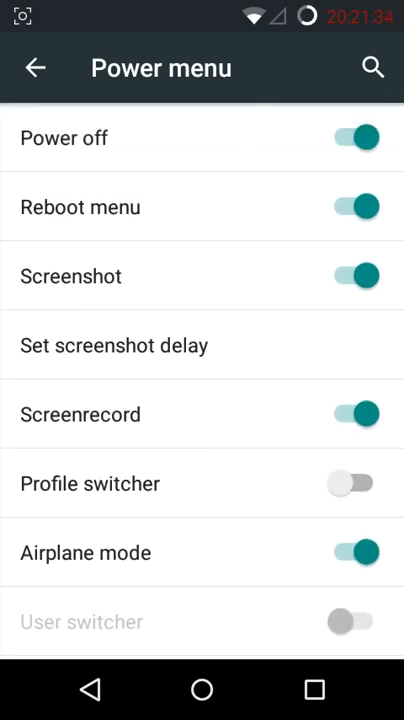
left_click(36, 68)
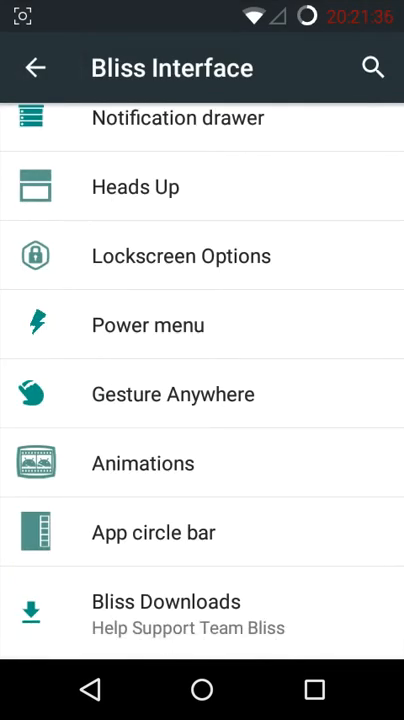
left_click(172, 392)
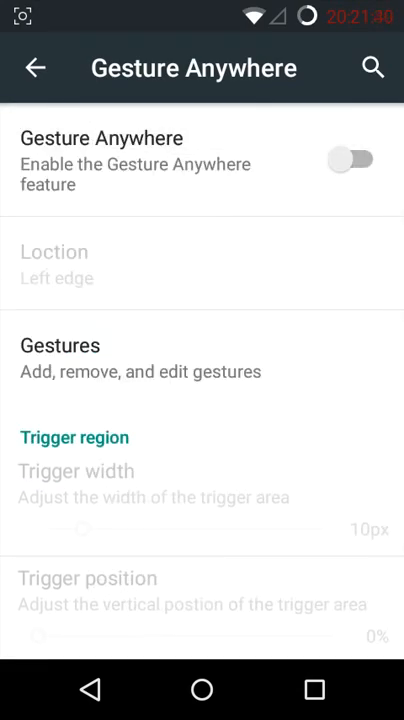
left_click(36, 68)
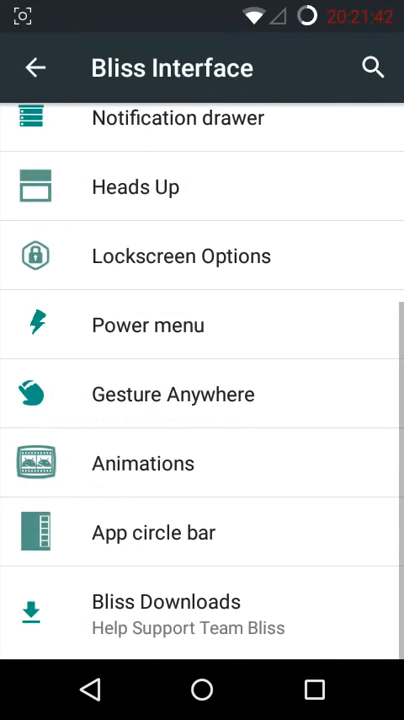
left_click(144, 464)
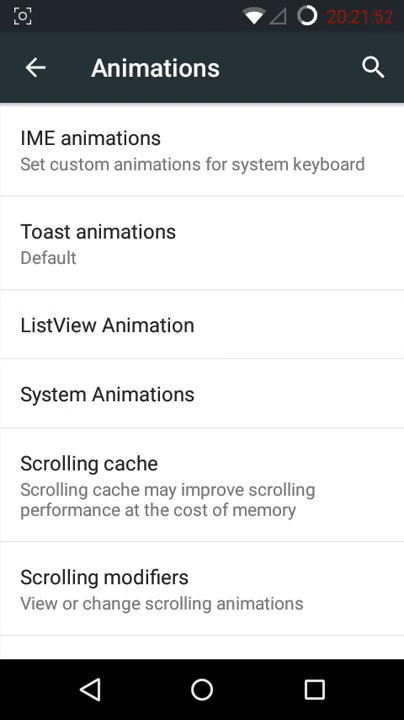
left_click(108, 392)
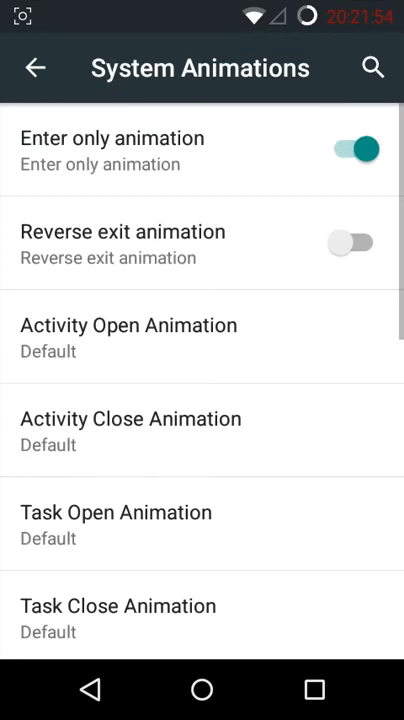
left_click(36, 68)
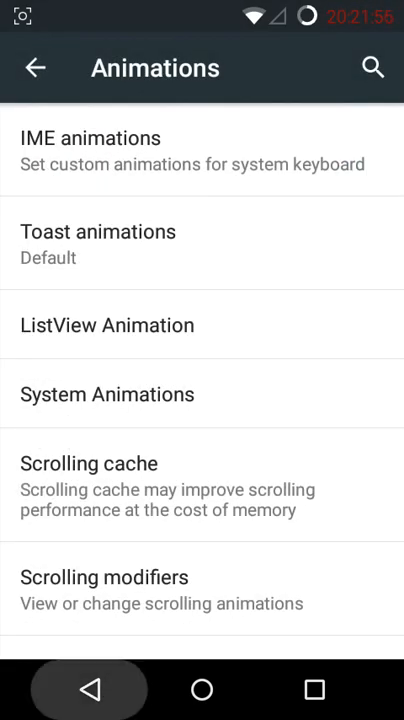
left_click(36, 68)
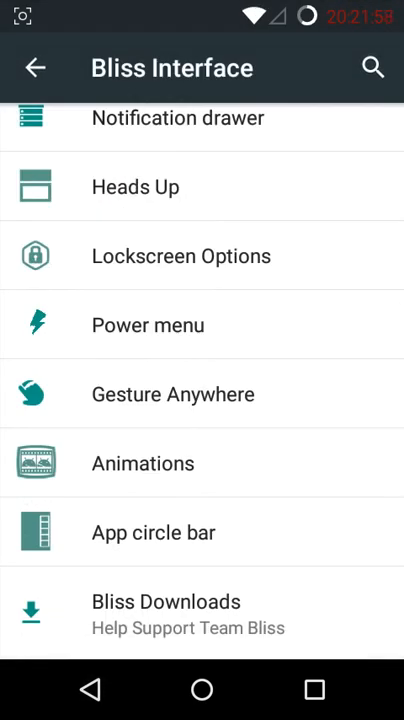
- Turn on the App circle bar with trigger width 14px, position 18% and height 38%
left_click(152, 532)
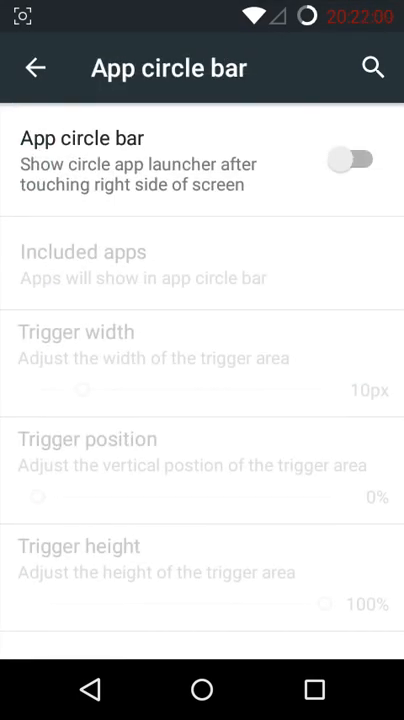
left_click(352, 160)
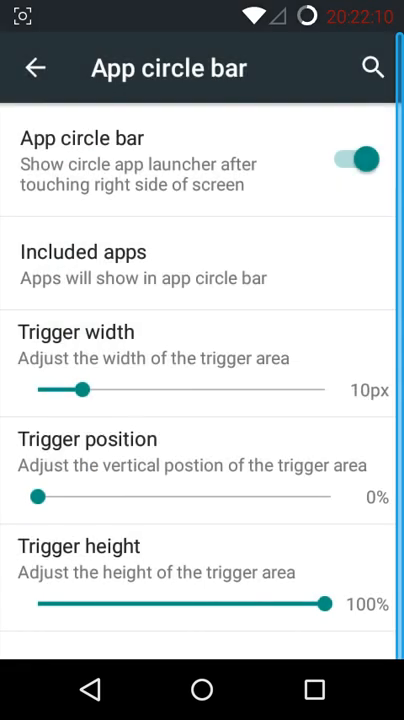
left_click_drag(82, 388, 124, 388)
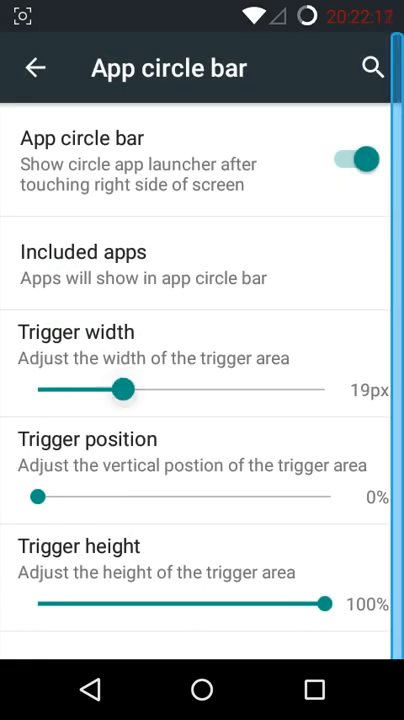
left_click_drag(124, 388, 100, 388)
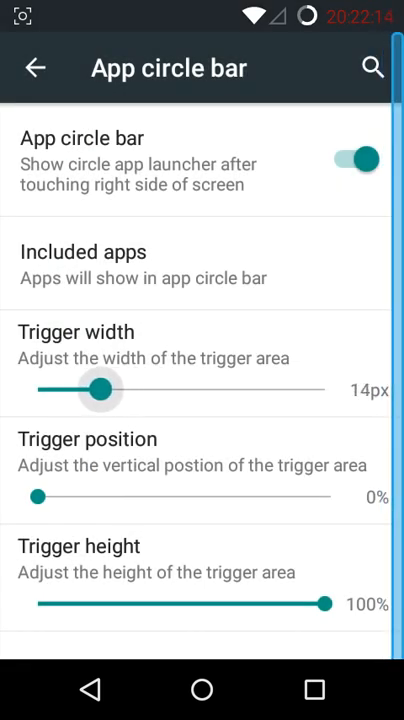
left_click_drag(36, 496, 144, 496)
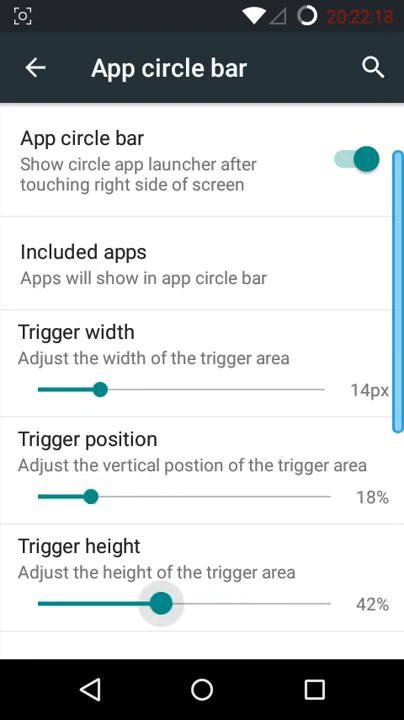
left_click_drag(160, 604, 148, 604)
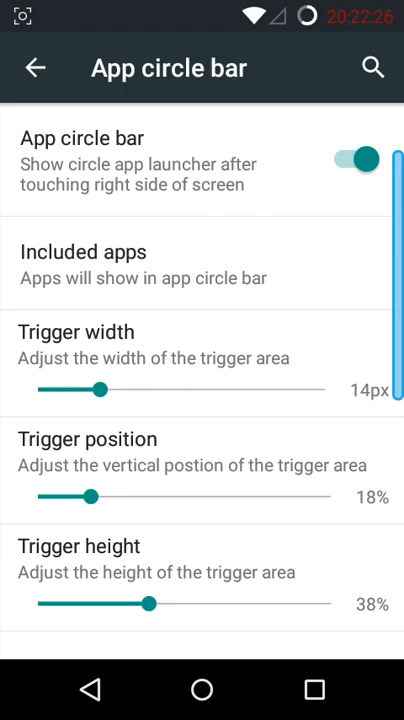
left_click(36, 68)
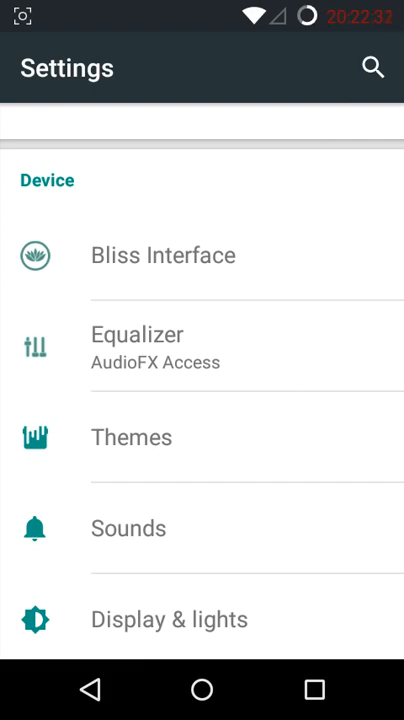
- Scroll the main Settings list down to SuperSU, Performance and Developer options
scroll("down", 3)
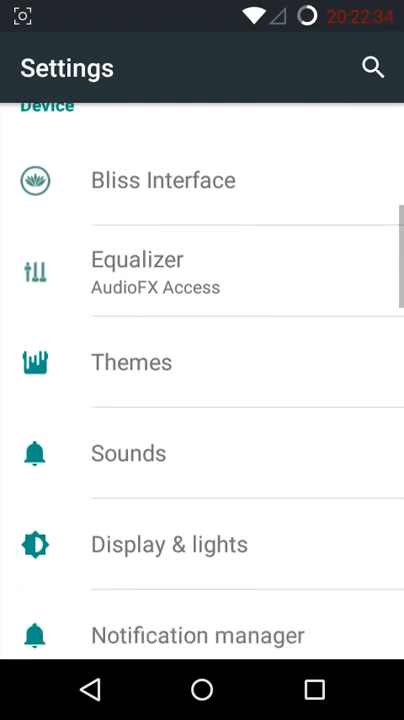
scroll("down", 3)
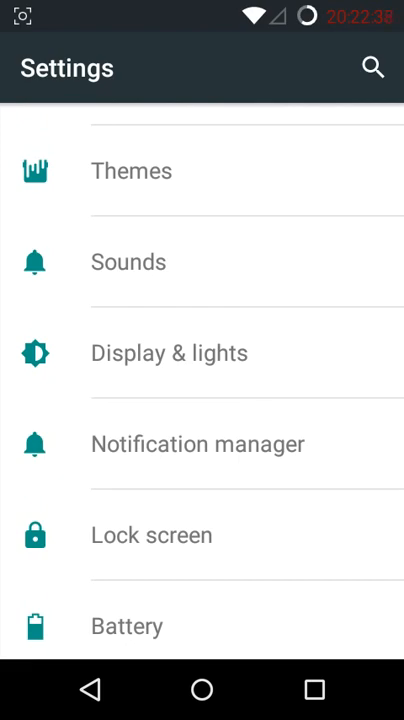
scroll("down", 3)
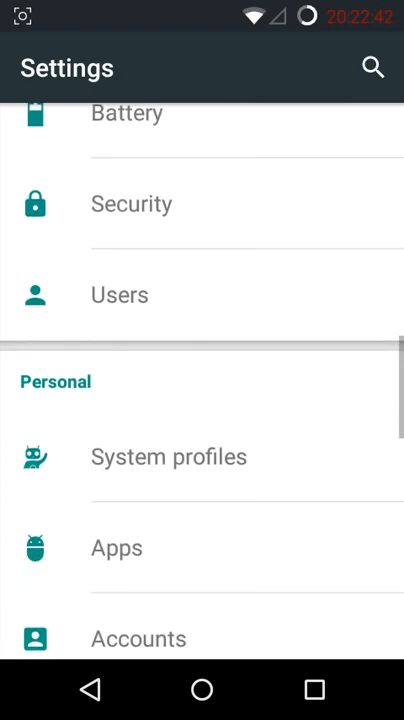
scroll("down", 3)
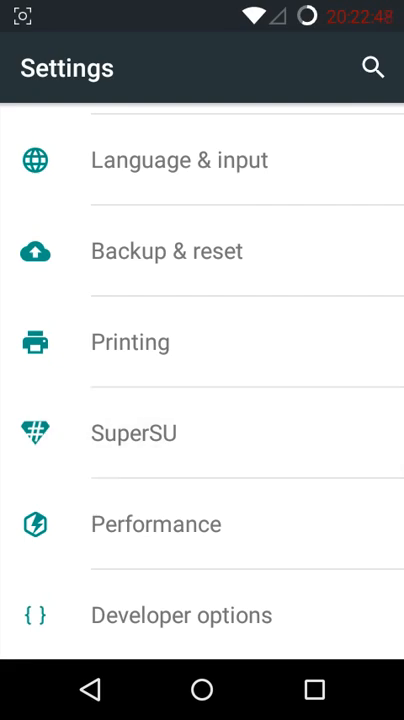
left_click(132, 432)
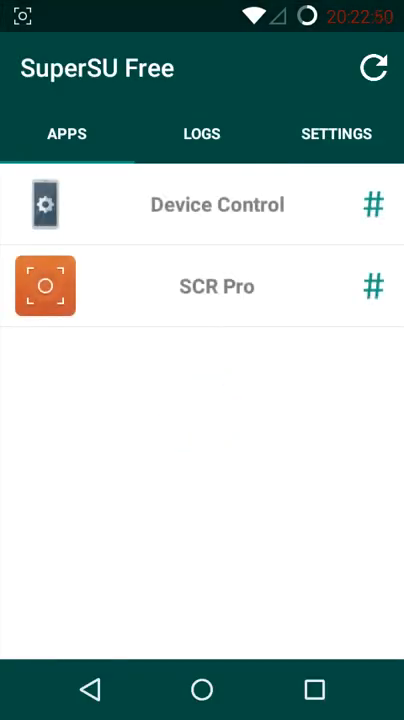
left_click(200, 132)
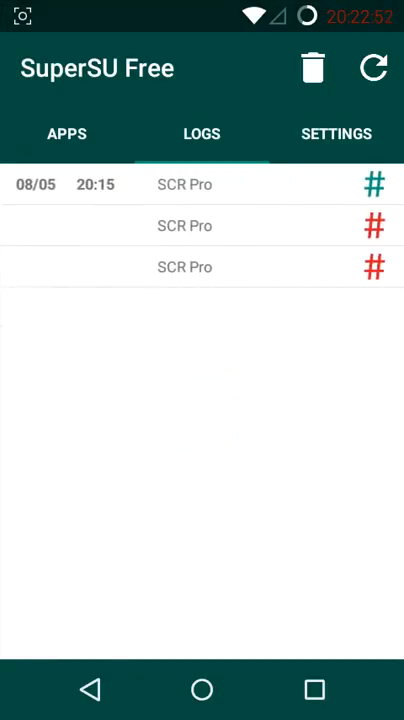
left_click(336, 132)
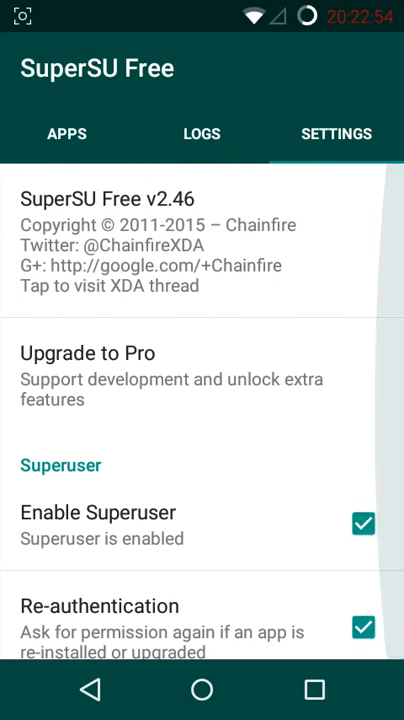
scroll("down", 3)
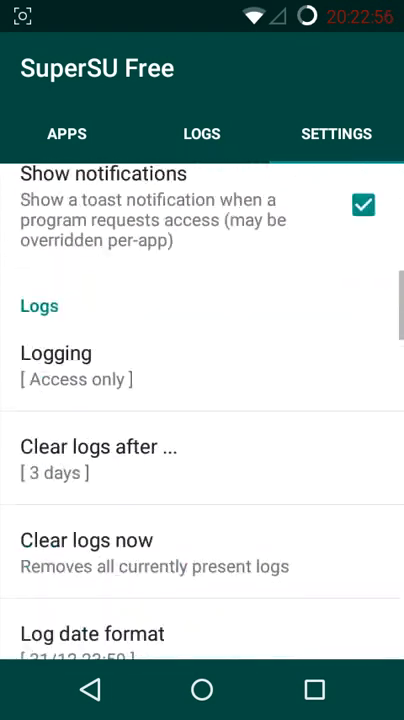
left_click(66, 132)
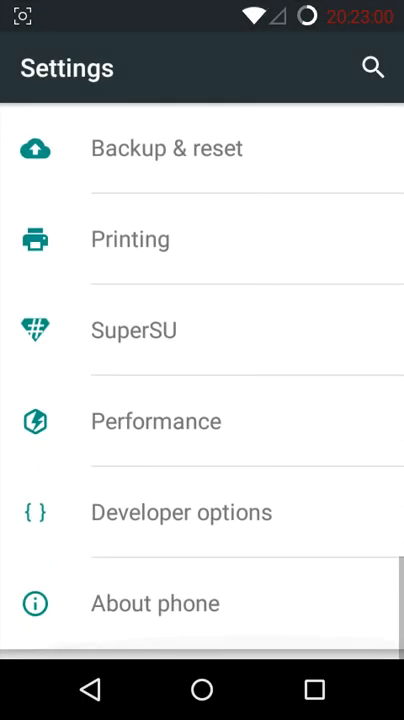
- Accept the Performance warning, disable per-app profiles, and go to the home screen
left_click(156, 420)
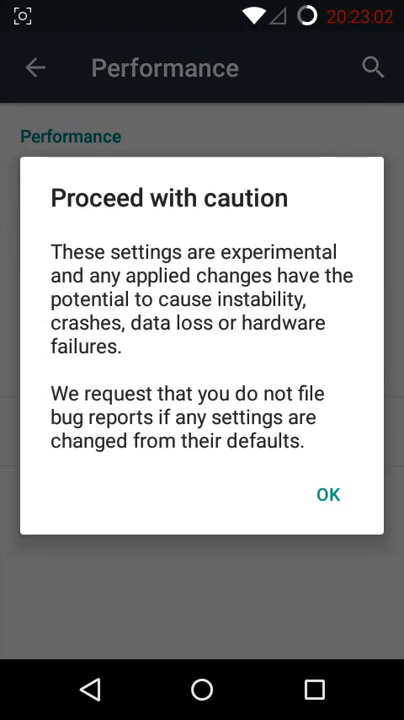
left_click(328, 494)
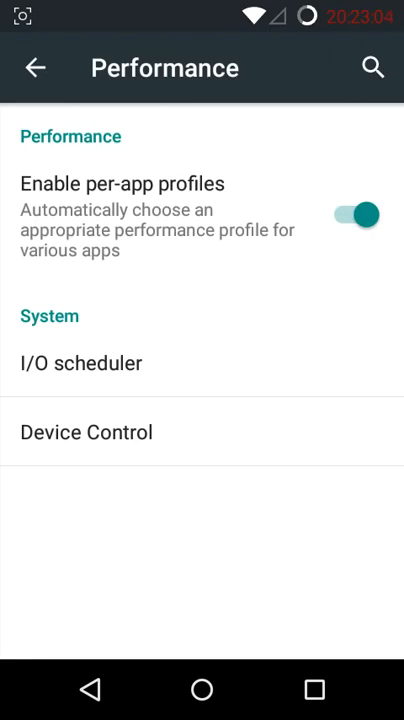
left_click(354, 214)
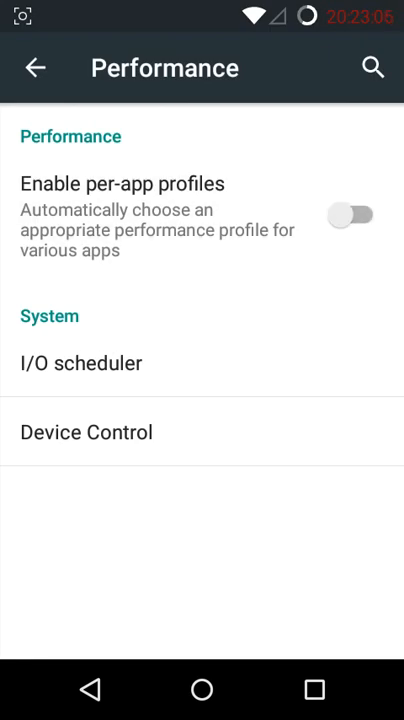
left_click(202, 688)
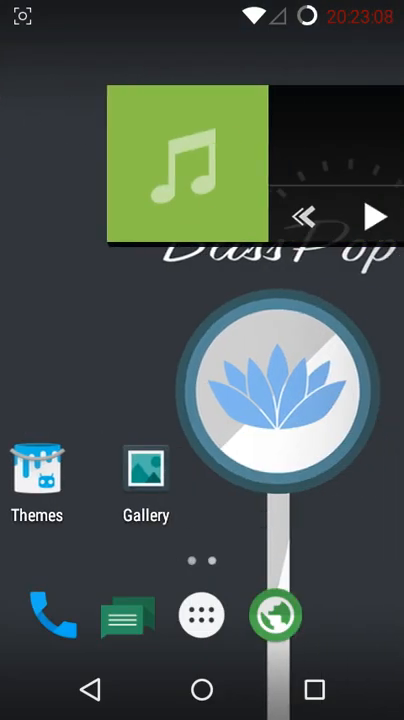
- Browse the bundled apps in the app drawer and launch Music
left_click(200, 616)
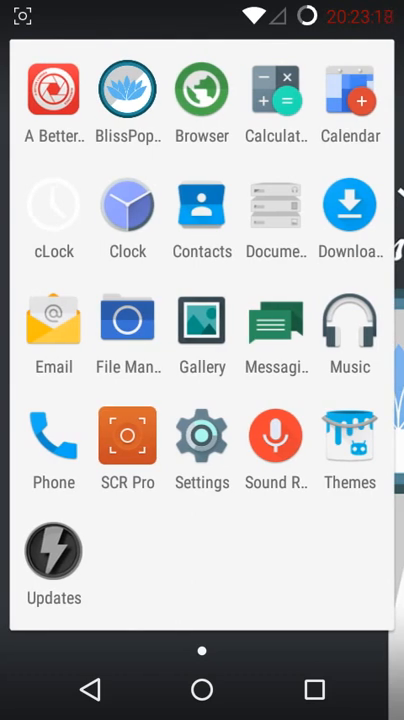
left_click(128, 436)
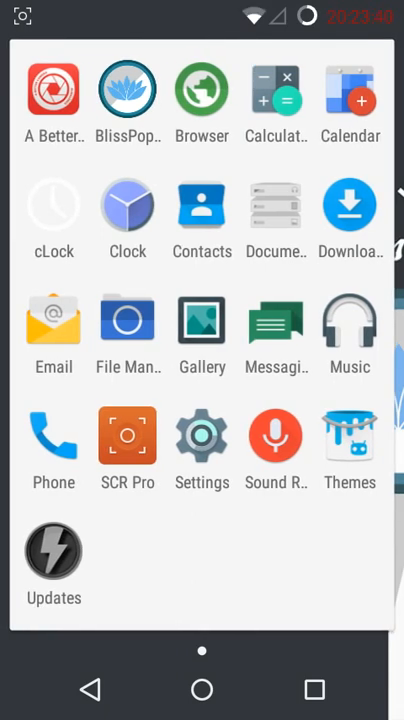
left_click(128, 90)
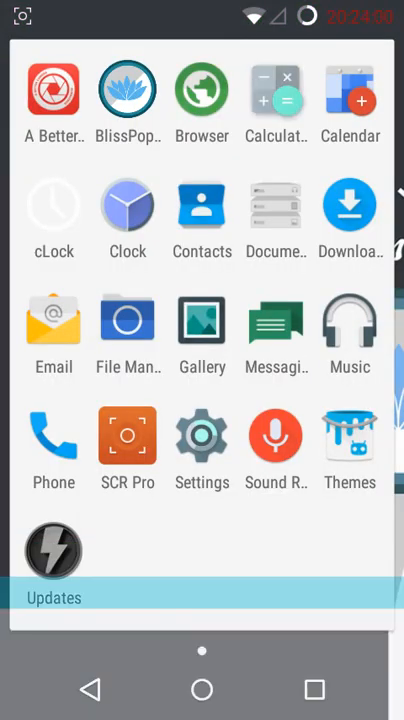
left_click(276, 100)
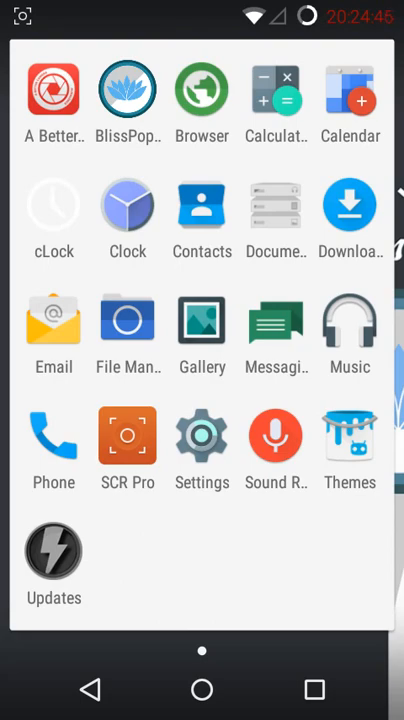
left_click(348, 336)
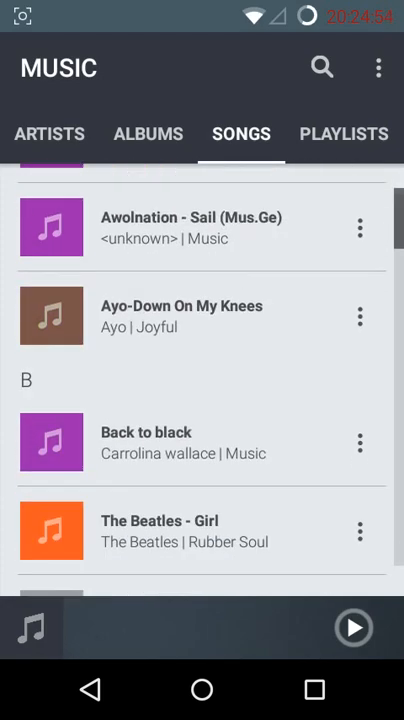
- Browse Music's Albums and Playlists views, then back out to the app drawer
left_click(148, 132)
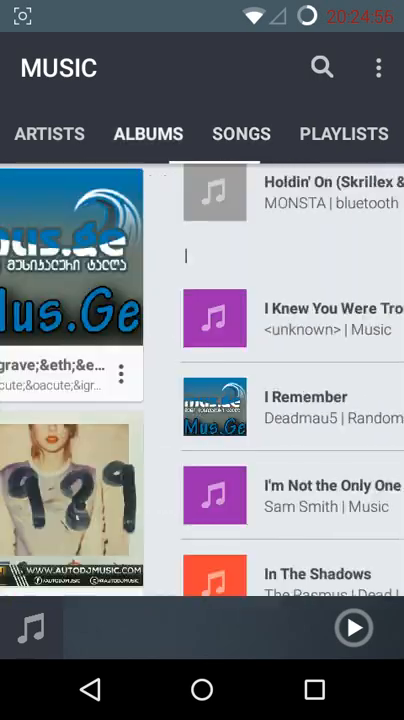
left_click(344, 132)
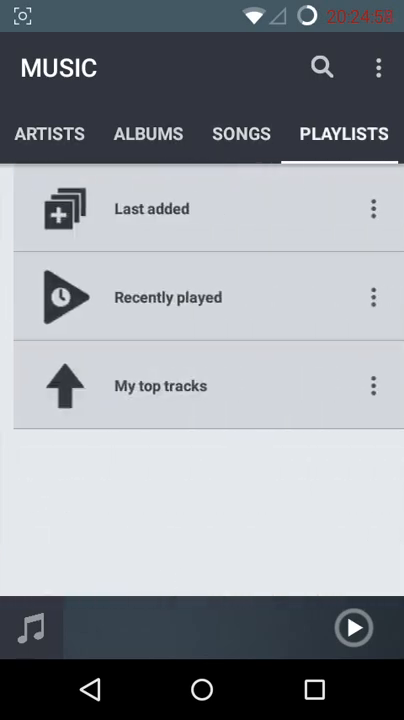
left_click(240, 132)
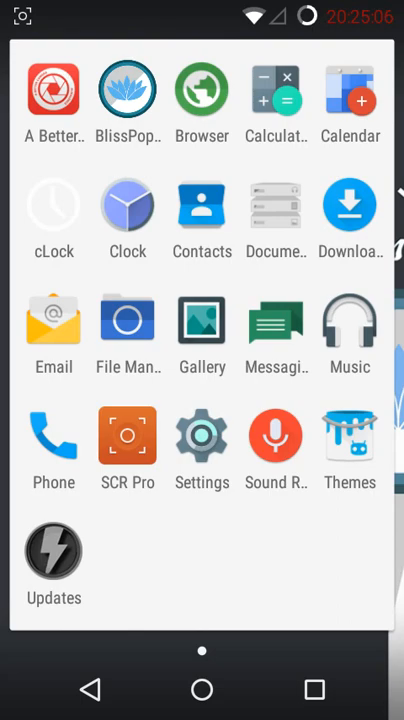
- Launch Gallery from the app drawer and dismiss its 'Gallery has stopped' crash dialog
left_click(200, 318)
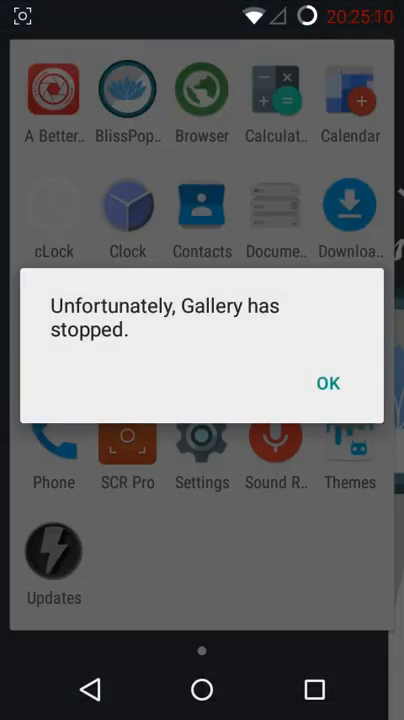
left_click(328, 384)
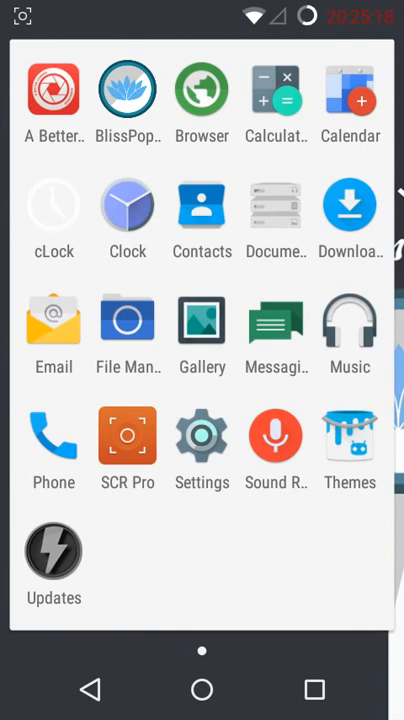
left_click(348, 432)
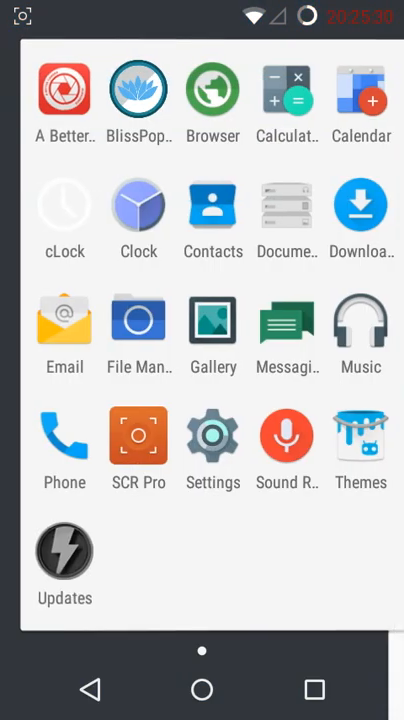
- Open Android Settings from the app drawer to its main list
left_click(64, 552)
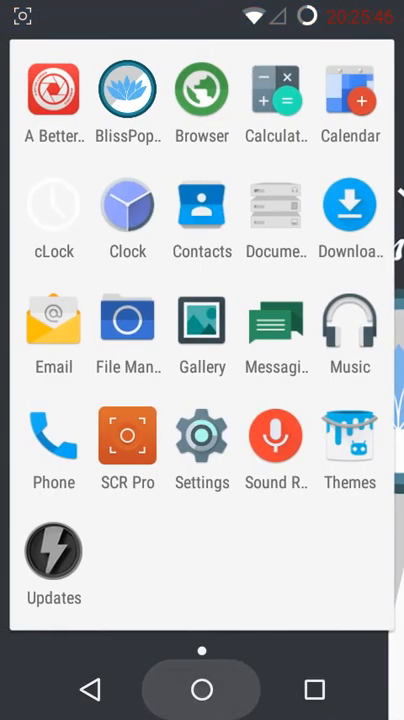
left_click(202, 688)
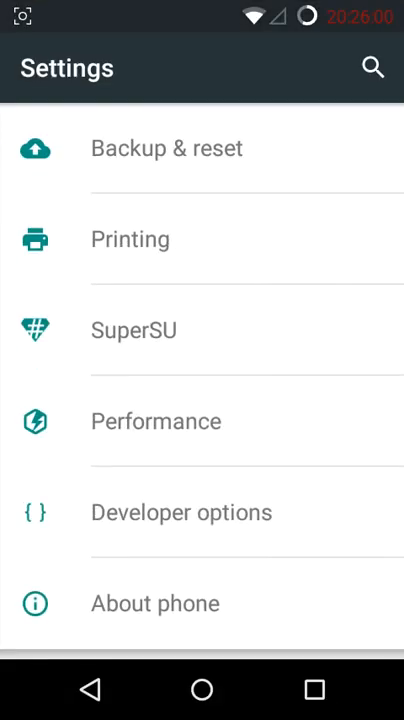
- Scroll through the Settings categories without opening any, then return to the BlissPop home screen
scroll("down", 3)
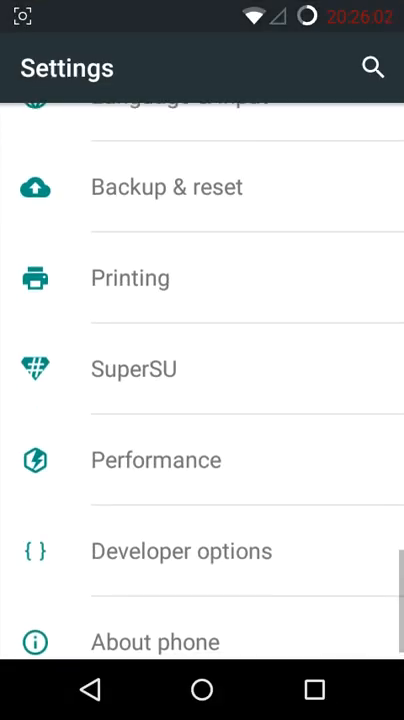
scroll("up", 3)
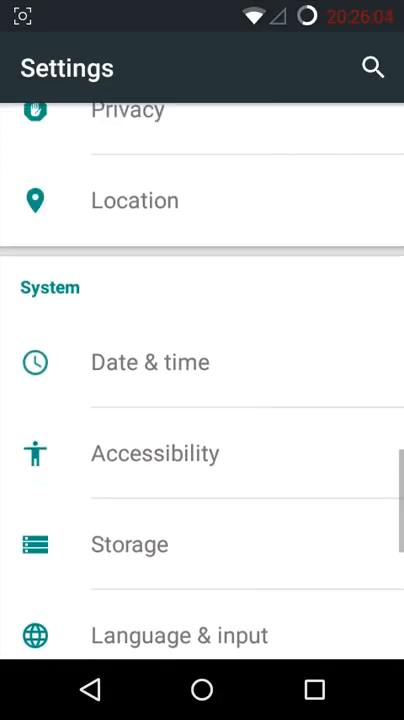
scroll("down", 3)
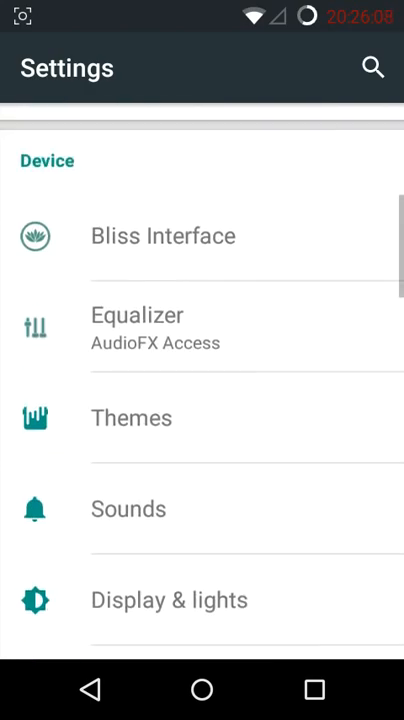
scroll("down", 3)
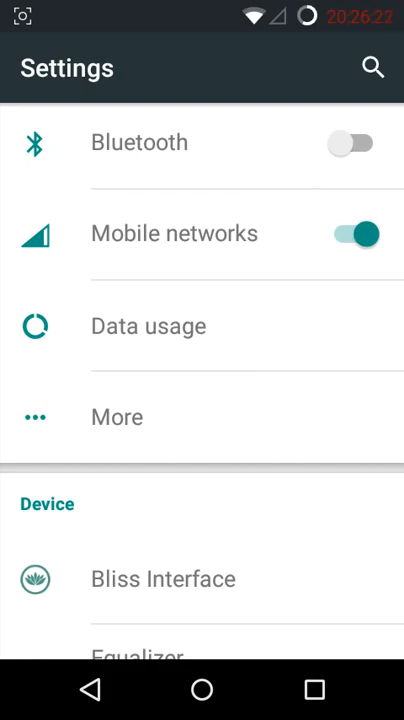
scroll("down", 3)
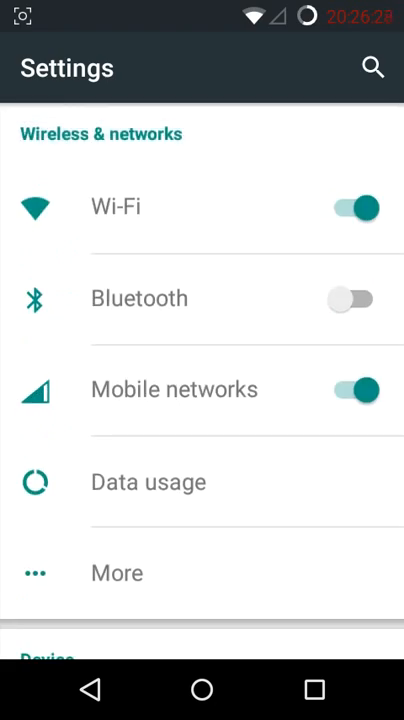
scroll("down", 3)
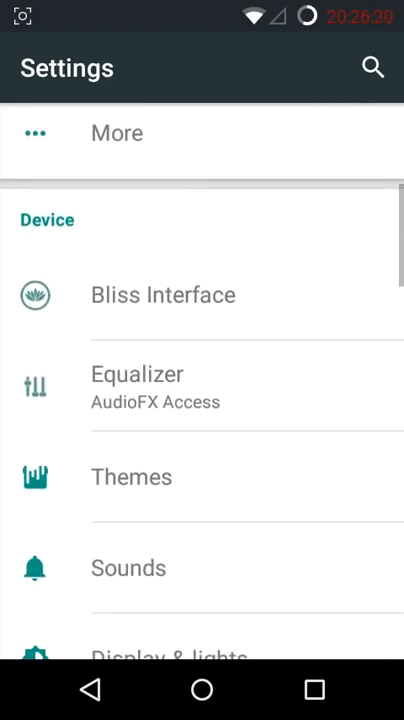
scroll("down", 3)
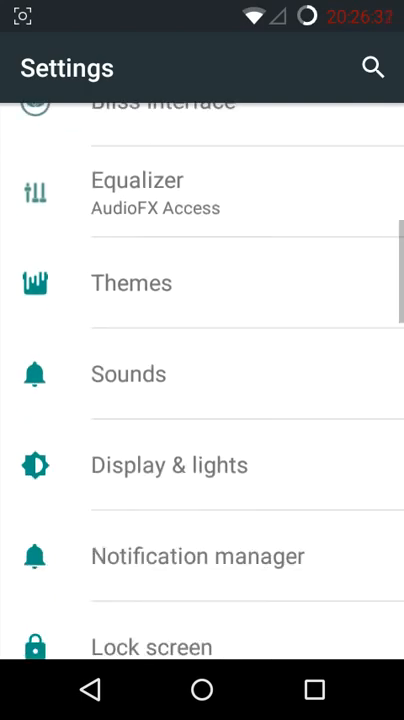
scroll("down", 3)
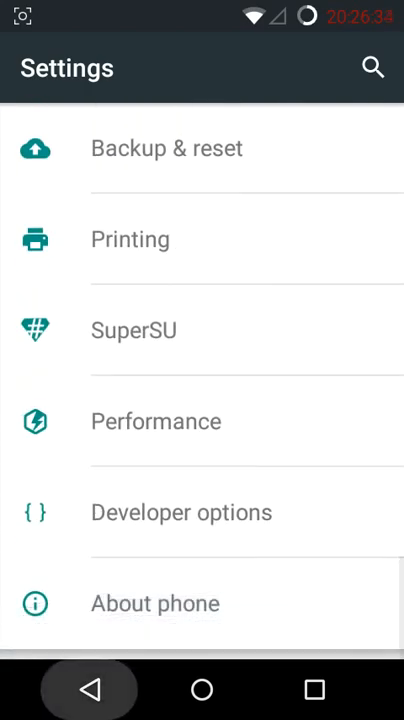
left_click(202, 688)
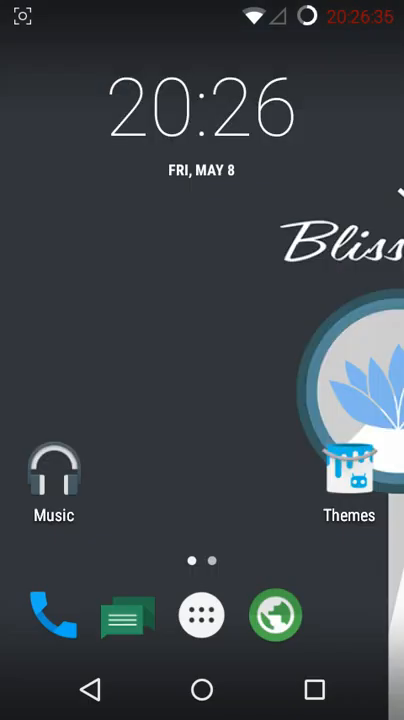